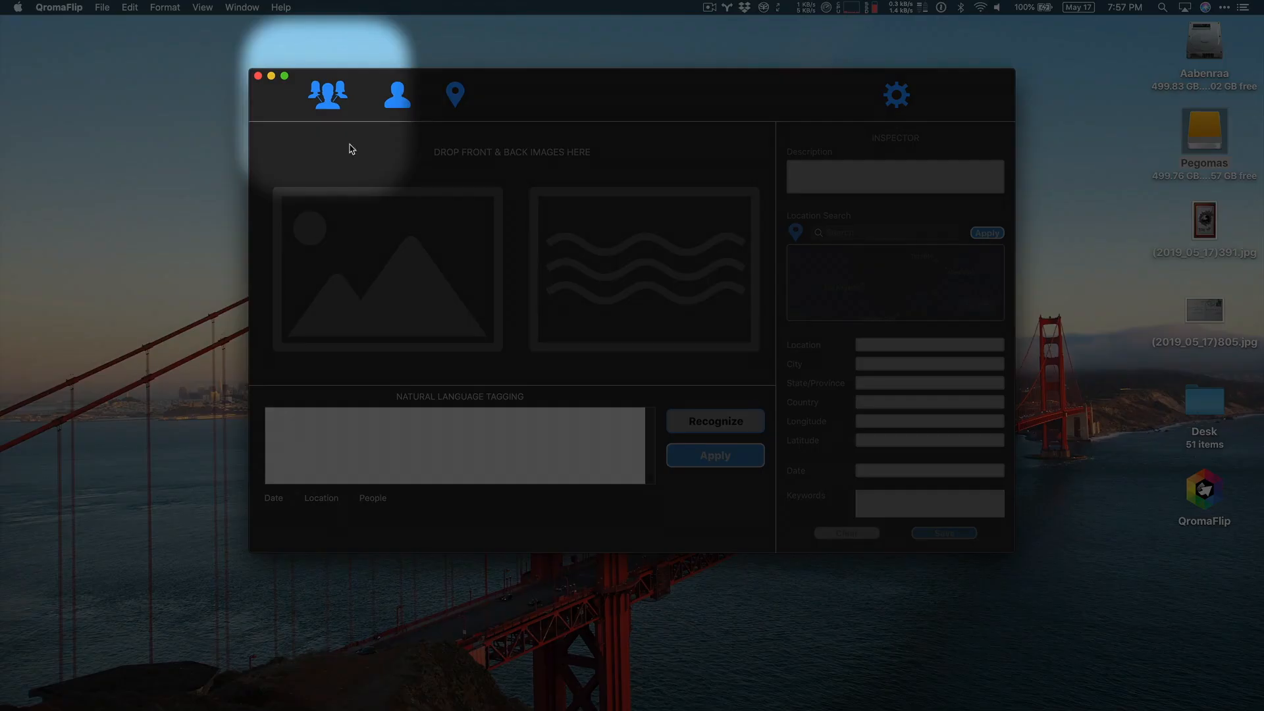
mouse_move(332, 120)
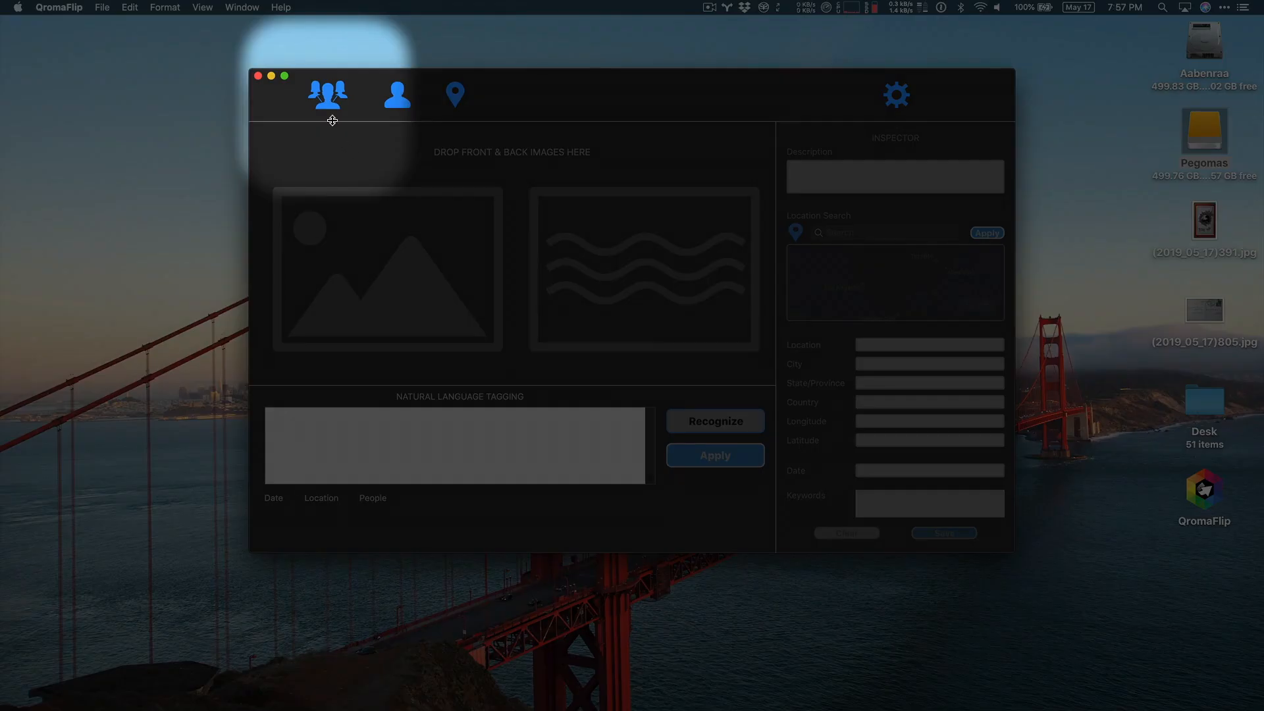
mouse_move(327, 105)
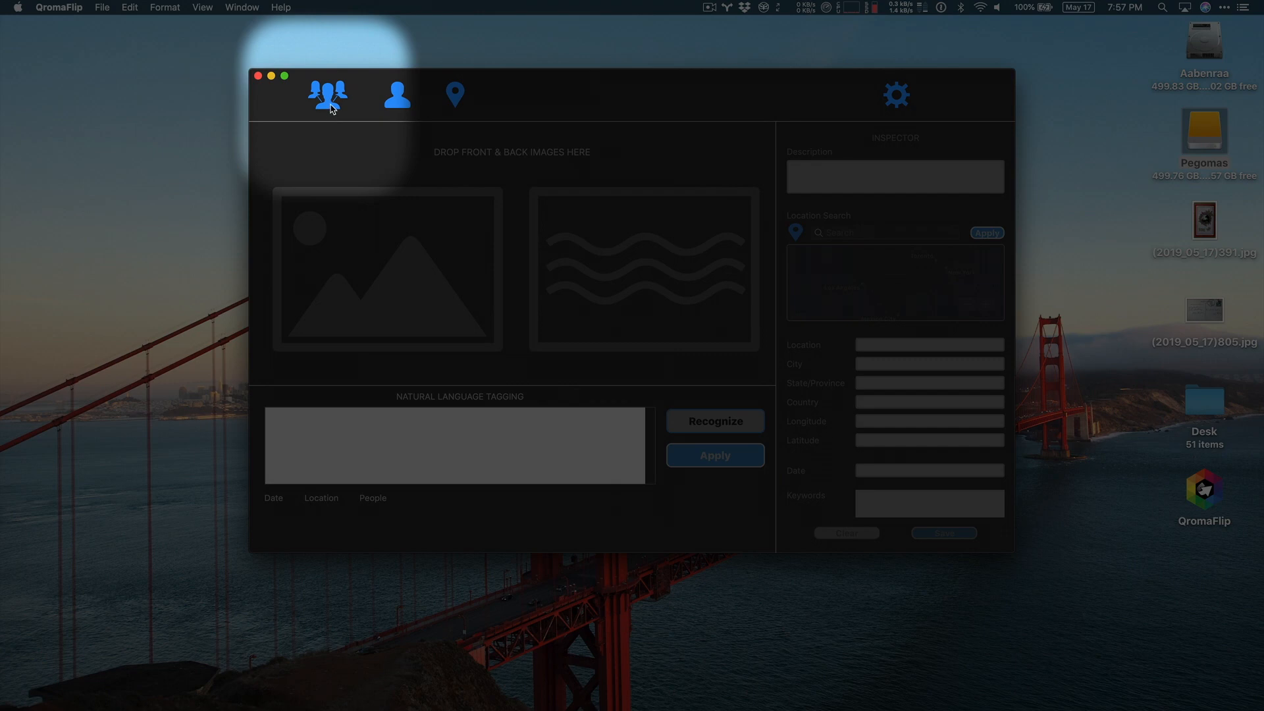
- Open the Relationship Manager showing the existing 'i,me=Tony Knight' entry
left_click(327, 94)
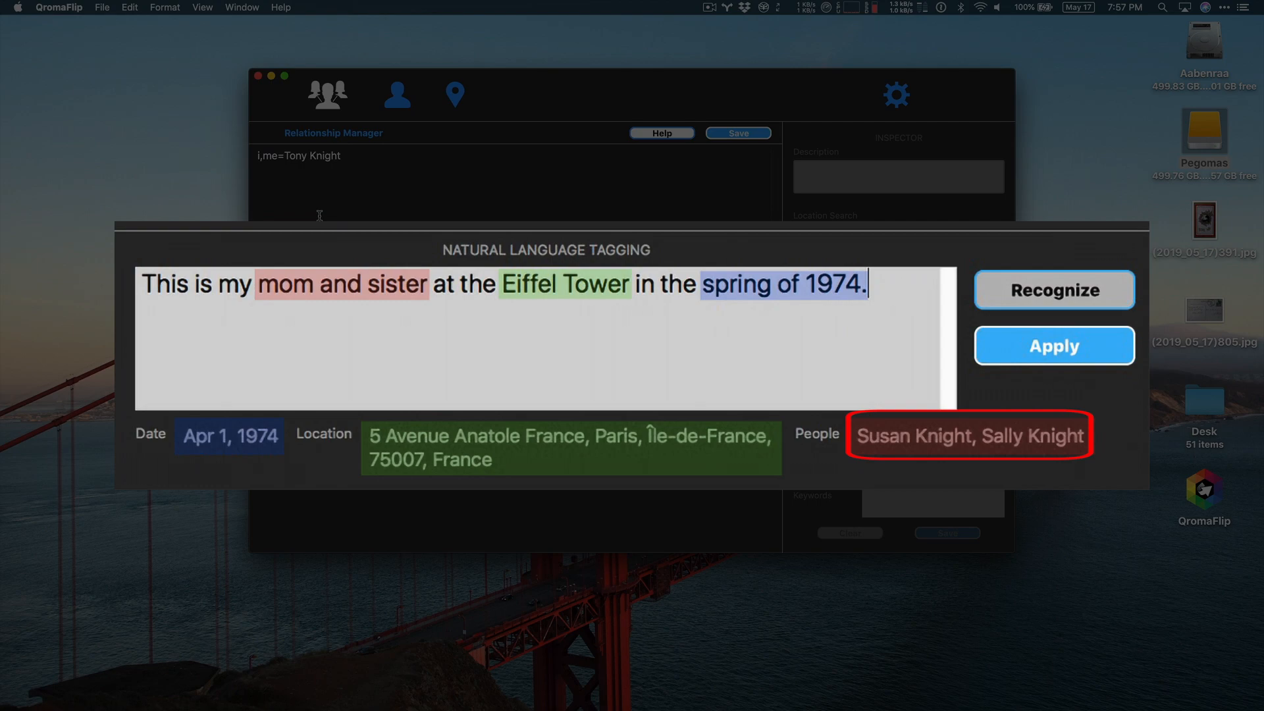
left_click(1053, 345)
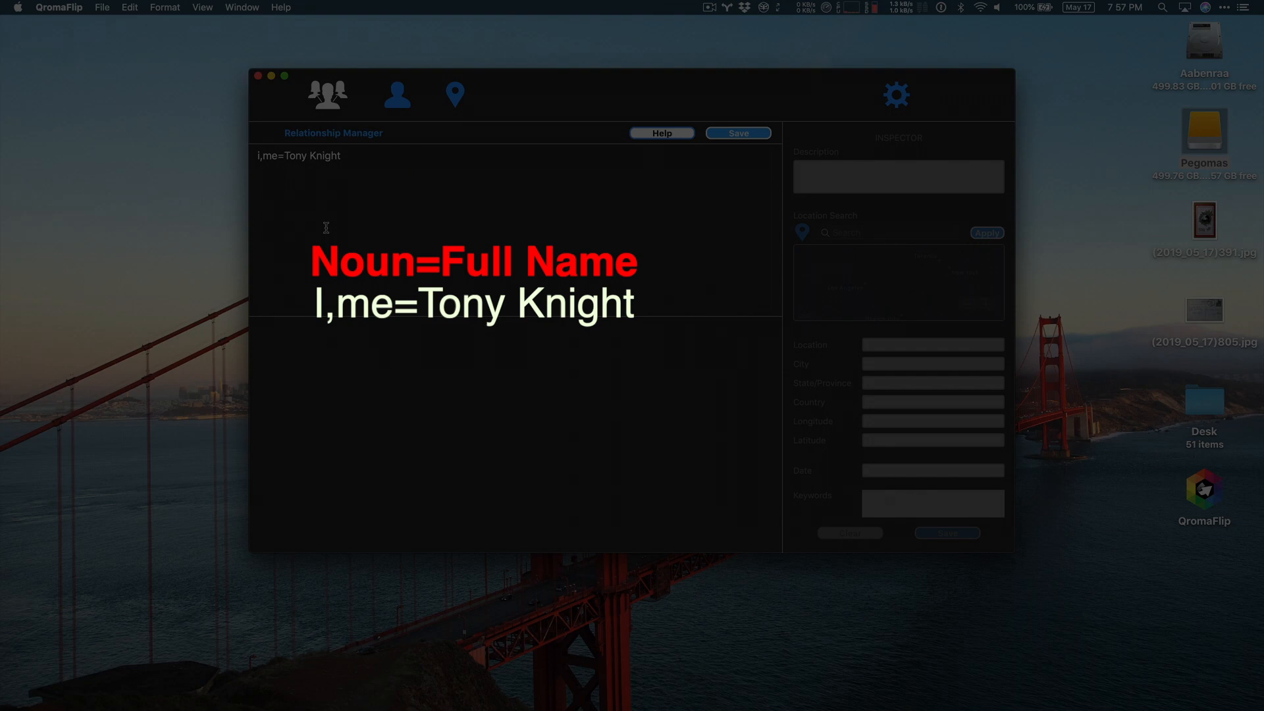
type("grandparents=Simon Knight,Tamara Knight")
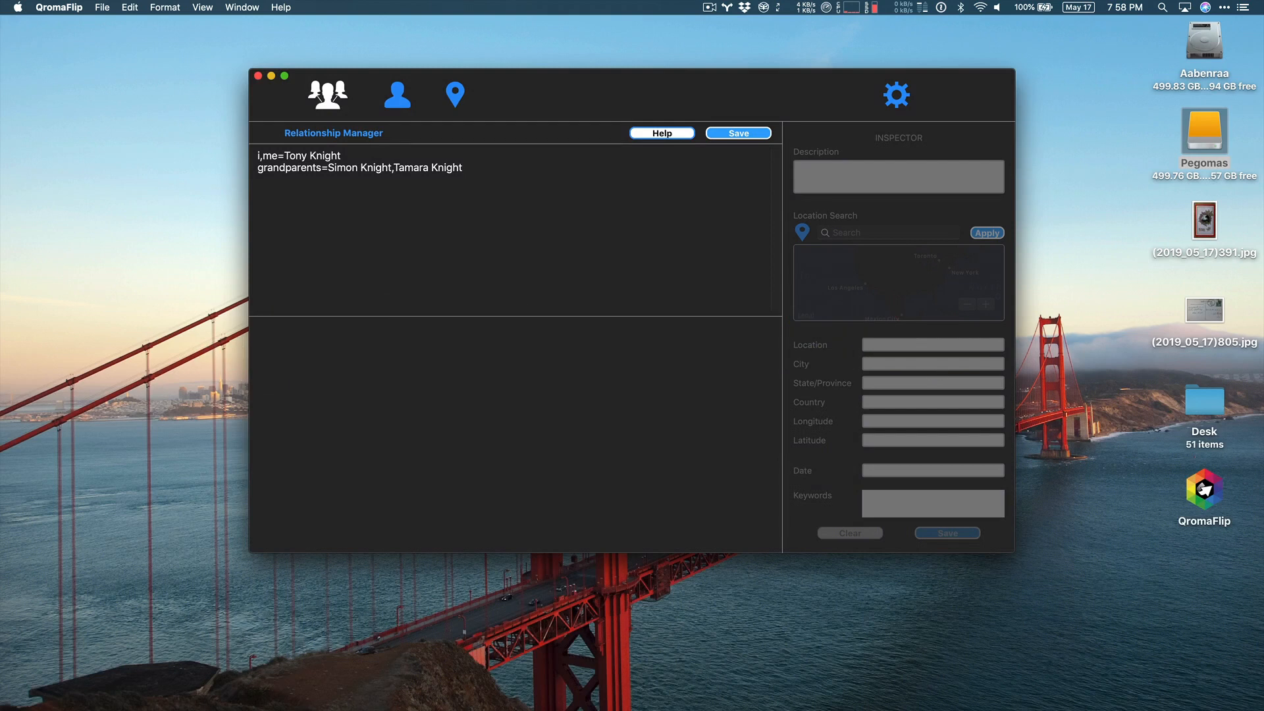
- Add rules for uncles Roger and Spartan Knight, sisters, mom, dad, and dog=Woofy Knight
type("uncle=Roger Knight")
type("uncle=Spartan Knight")
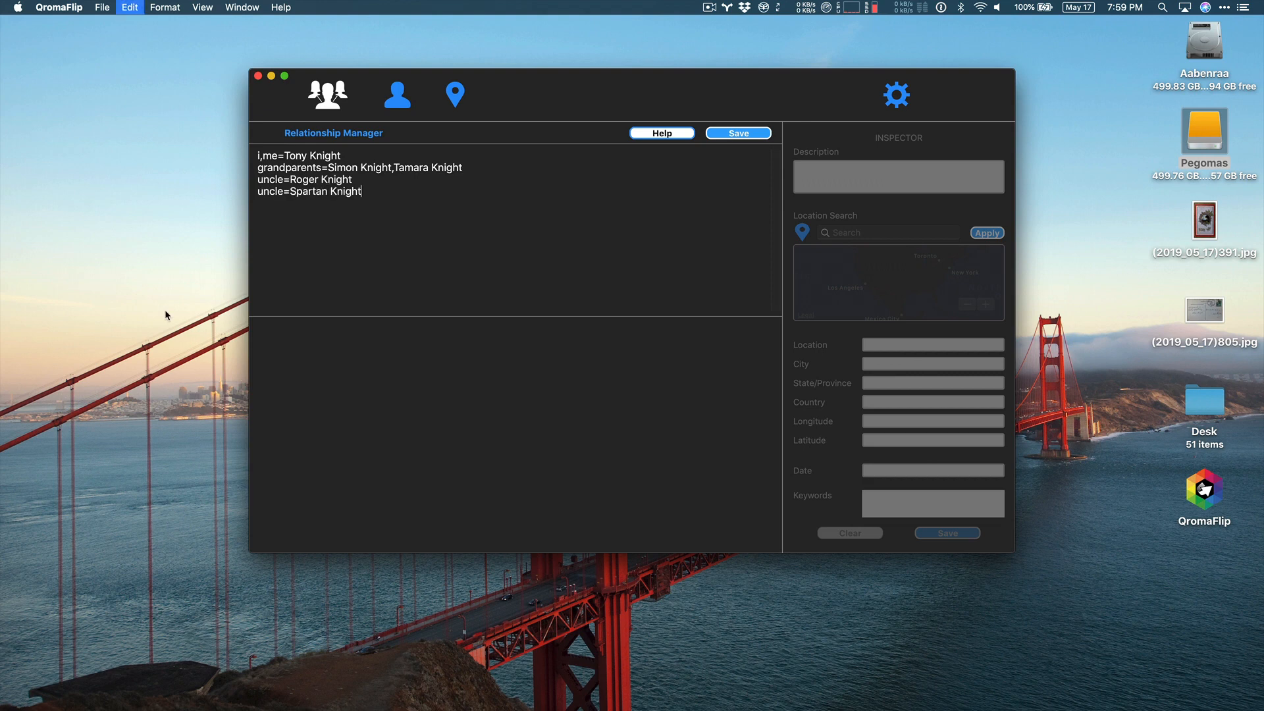
left_click_drag(258, 179, 387, 197)
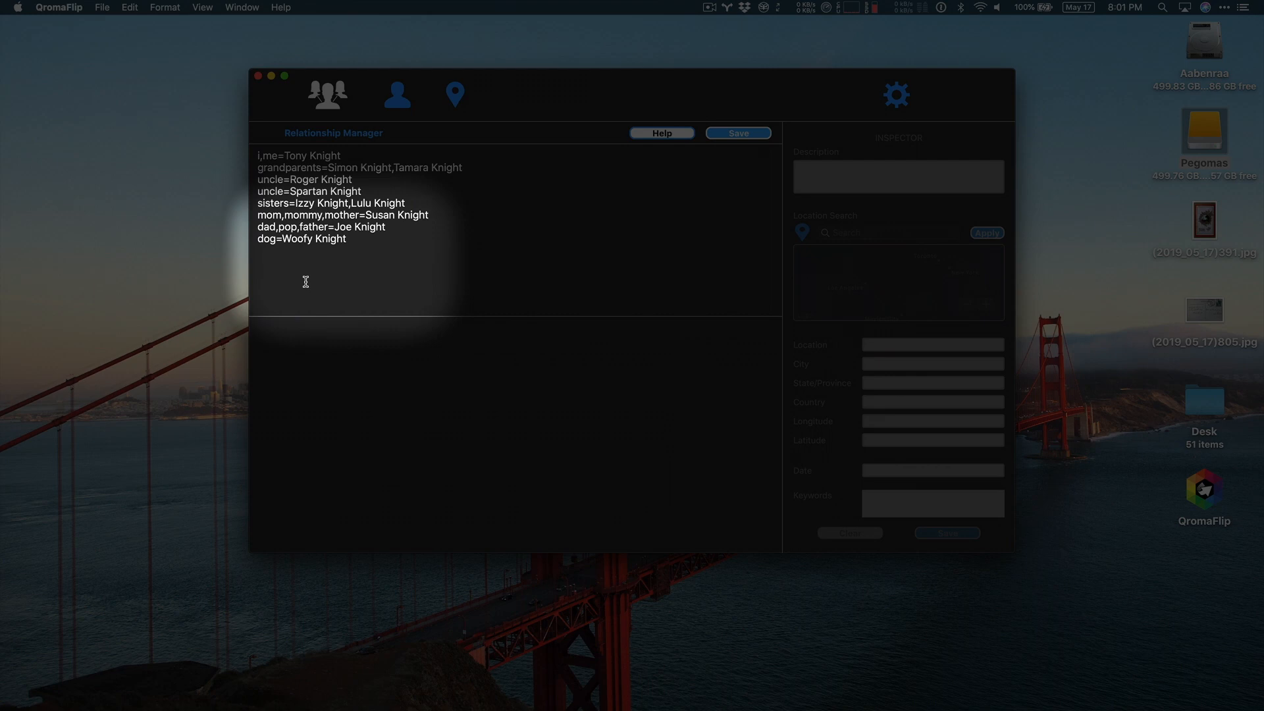
key("Return")
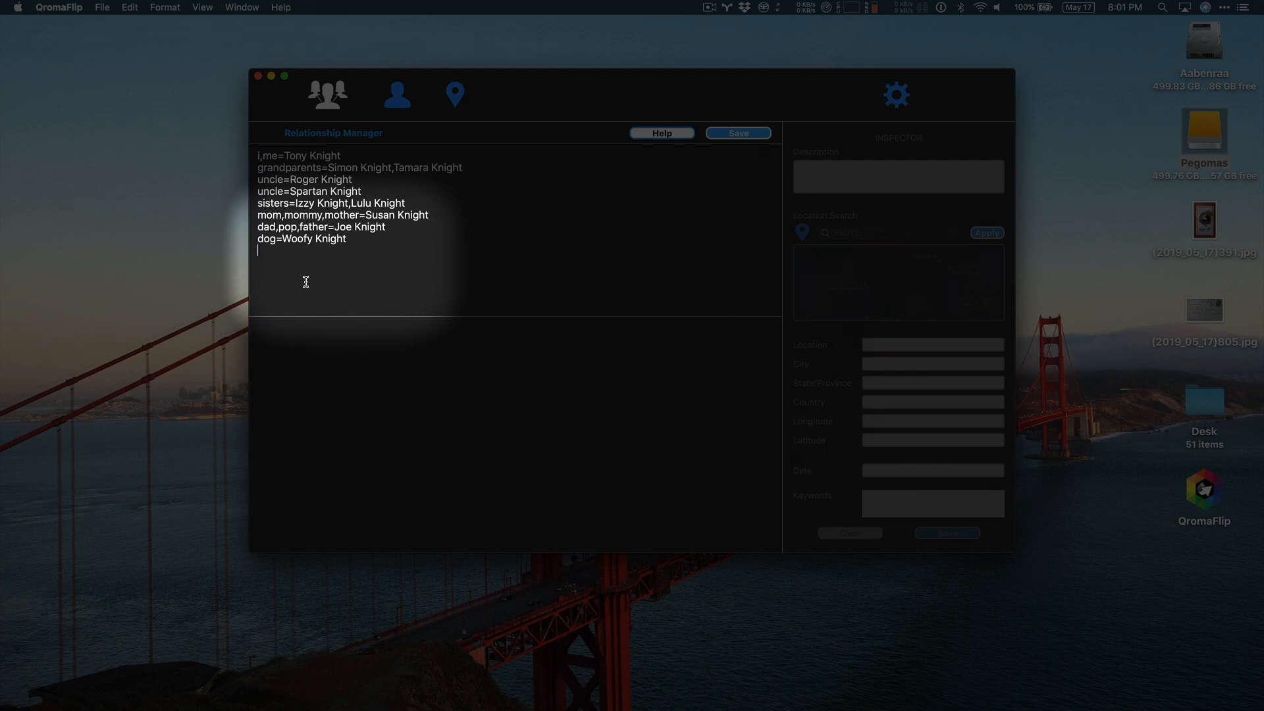